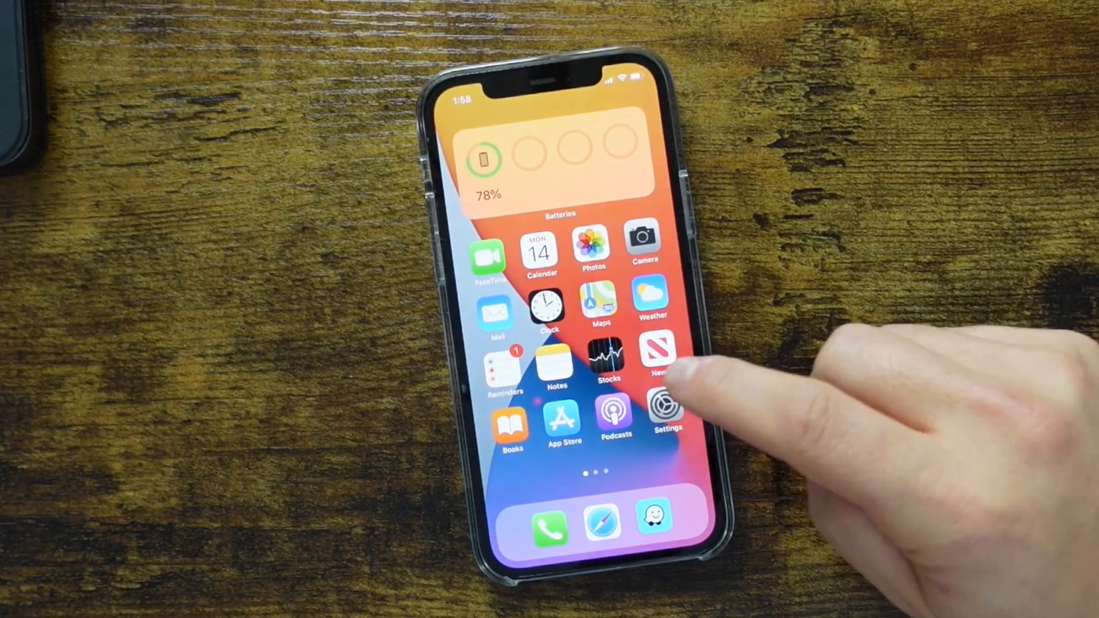
- Confirm under General > Software Update that iOS 14.3 is current, then back out to Settings
left_click(662, 409)
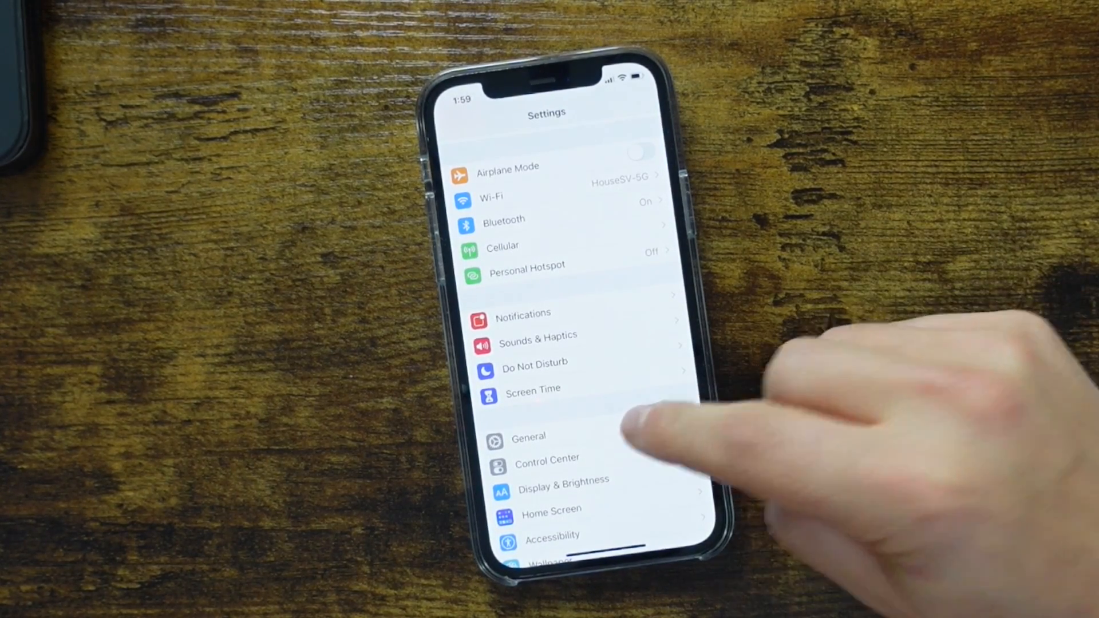
left_click(528, 437)
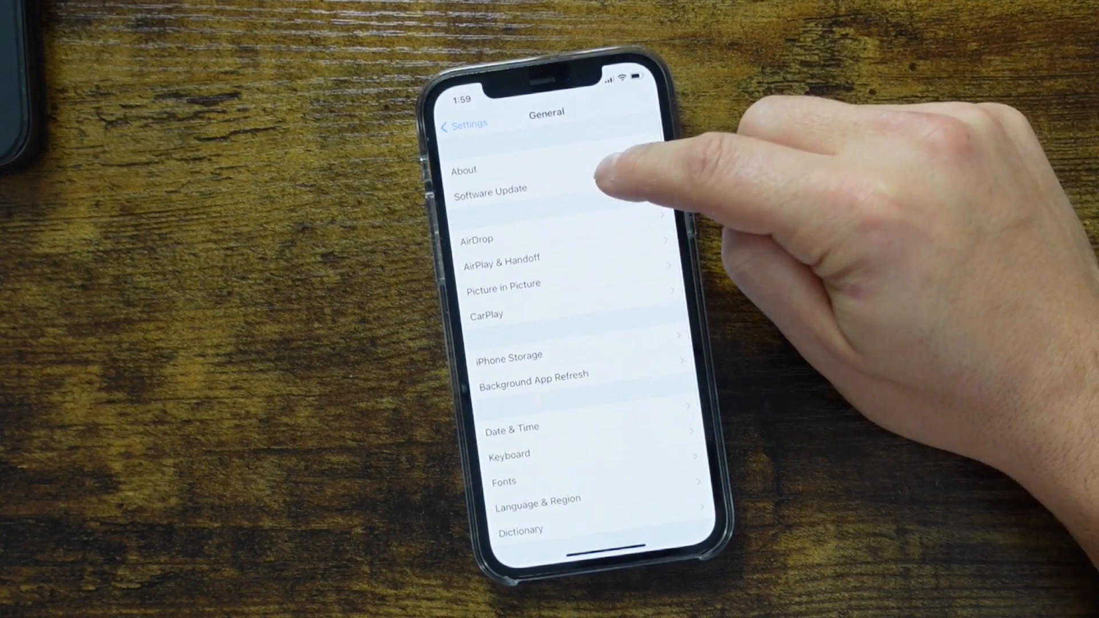
left_click(489, 189)
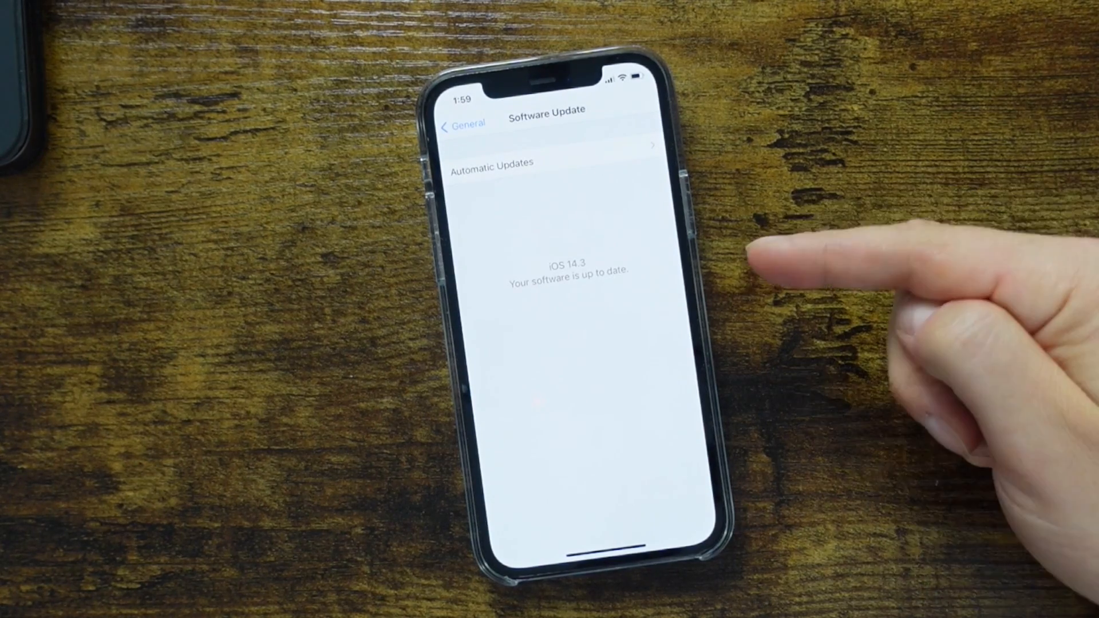
left_click(452, 123)
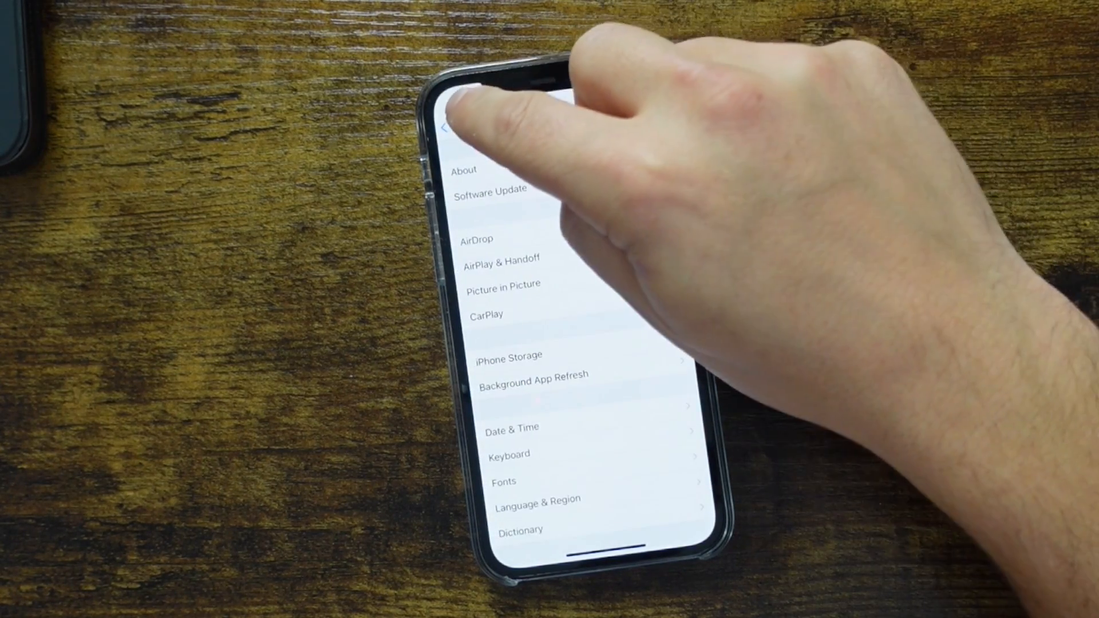
left_click(446, 130)
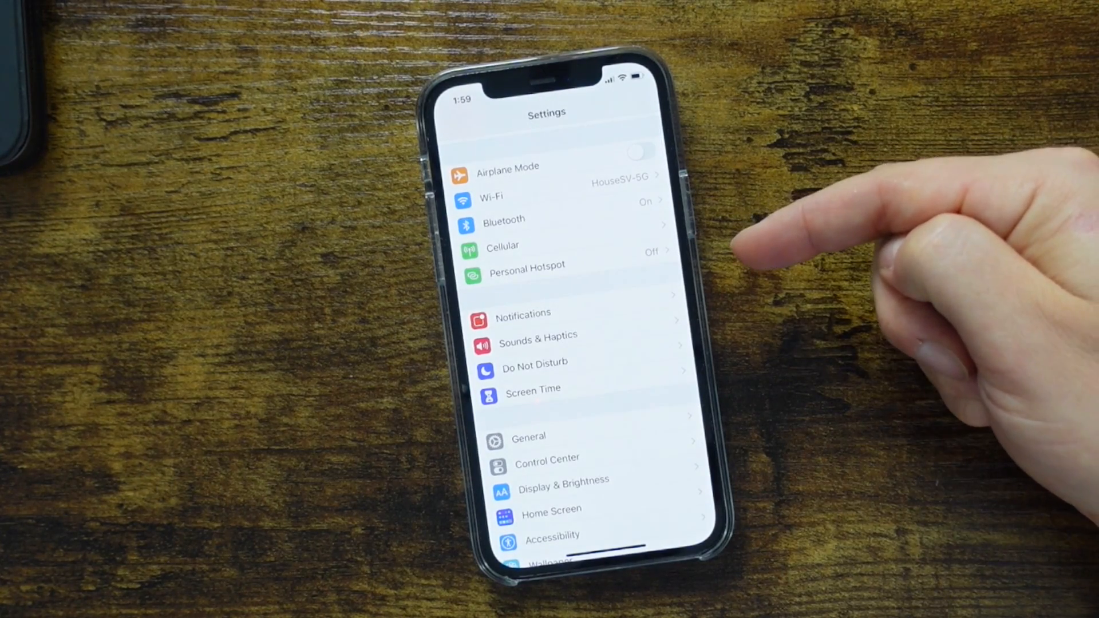
- Under Camera > Formats, switch on the Apple ProRAW toggle
scroll("down", 3)
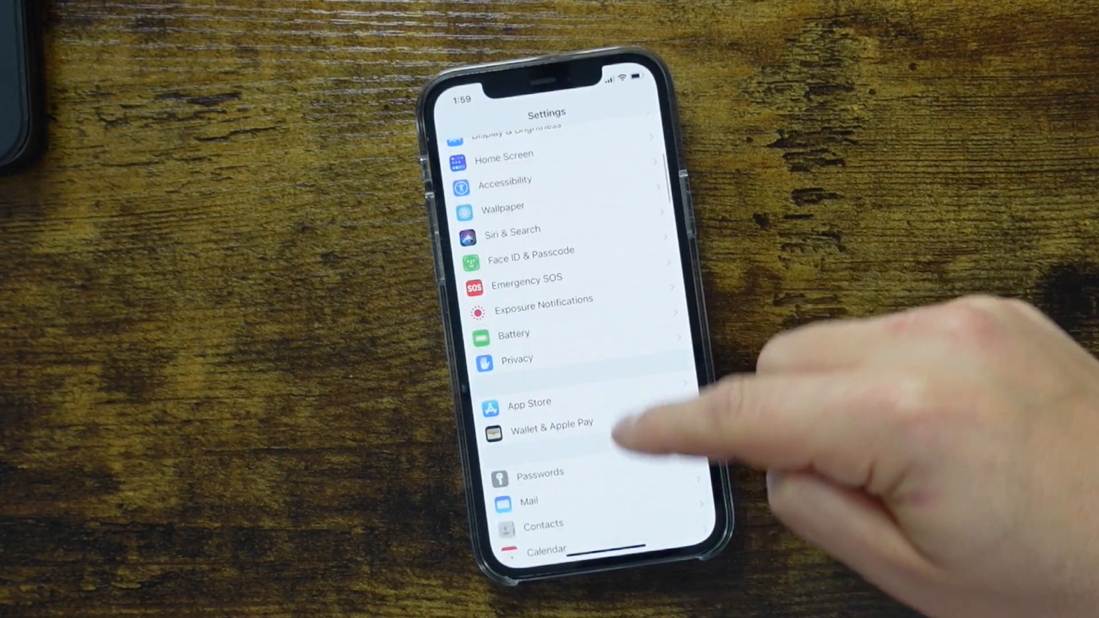
scroll("down", 3)
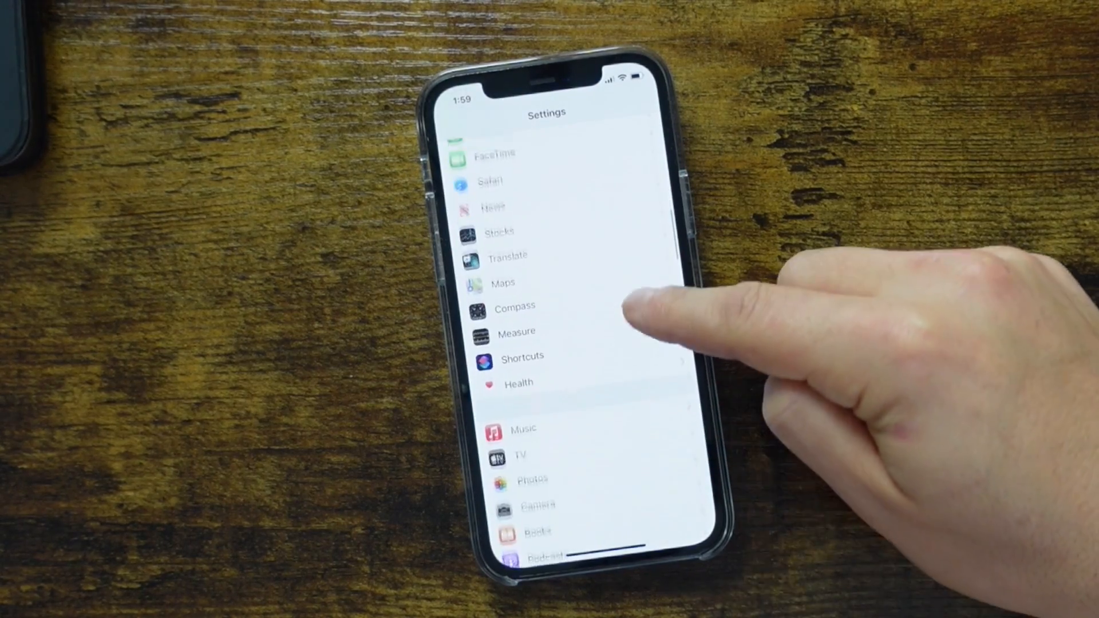
scroll("down", 3)
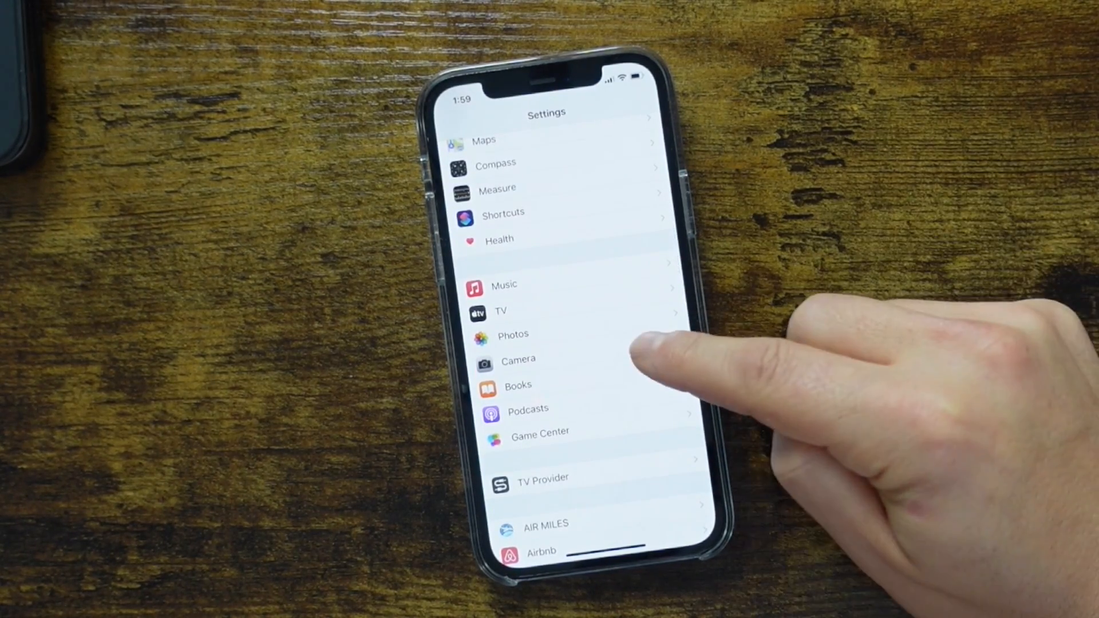
left_click(519, 359)
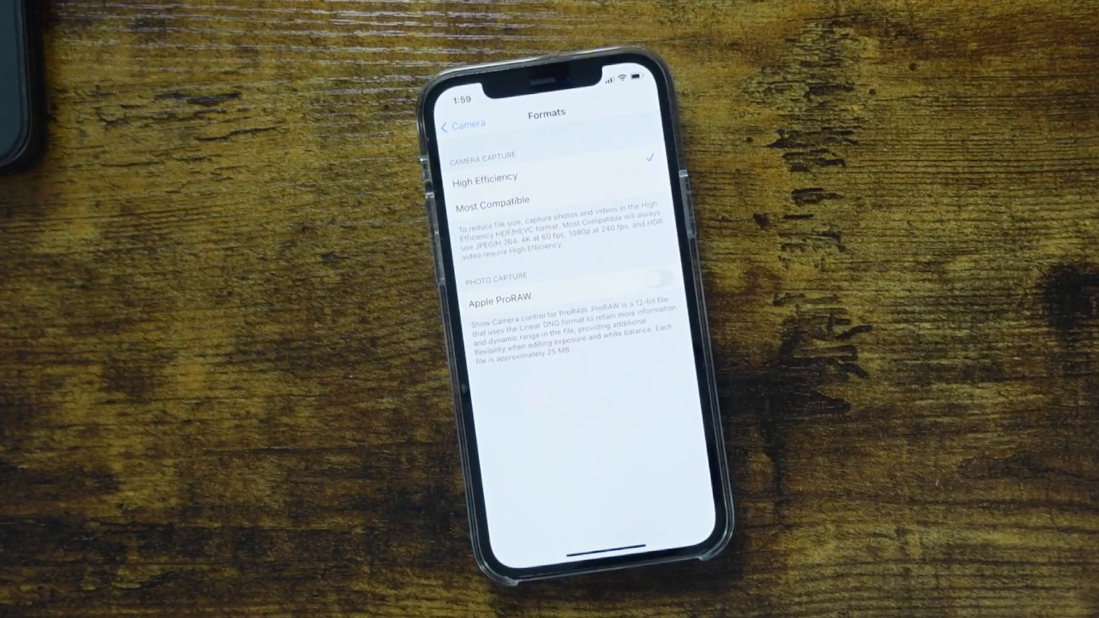
left_click(657, 279)
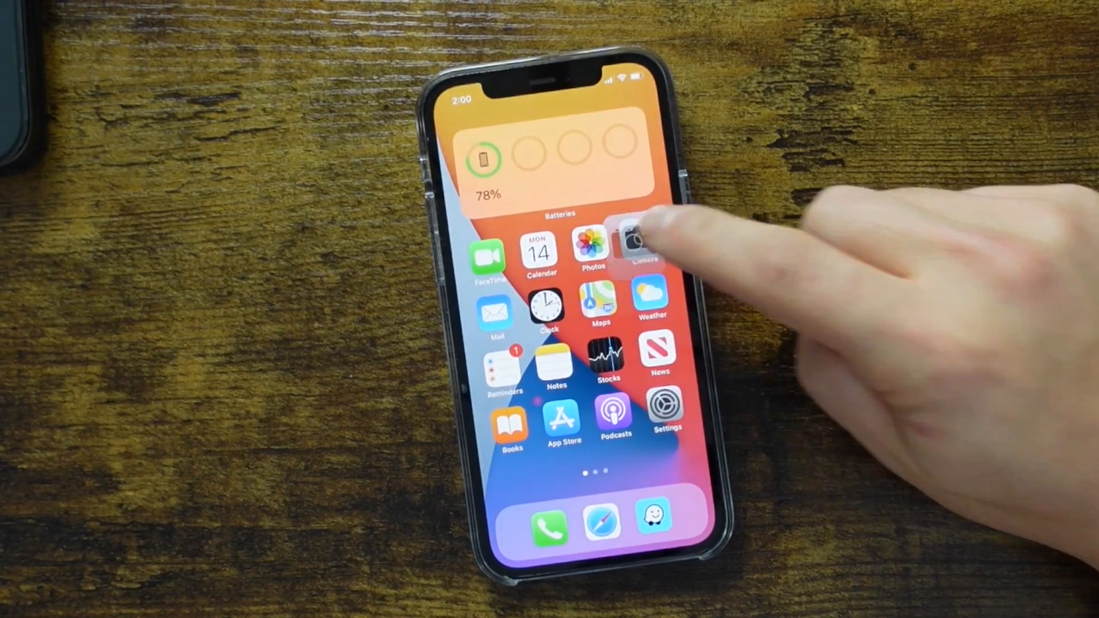
- Launch the Camera app and enable the RAW capture button for the shot
left_click(641, 241)
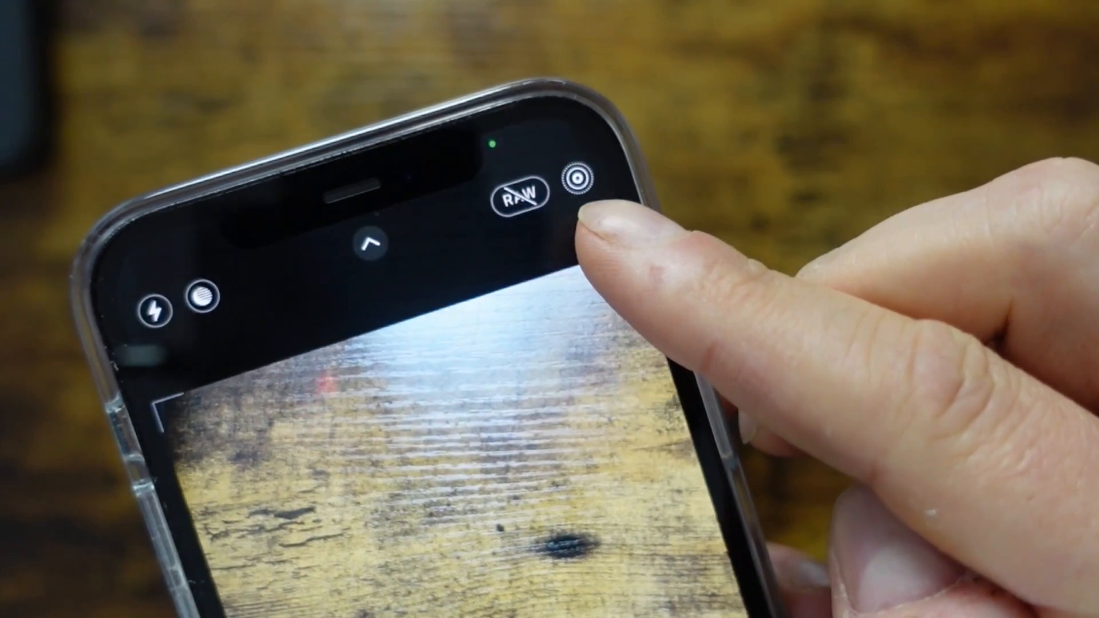
left_click(581, 189)
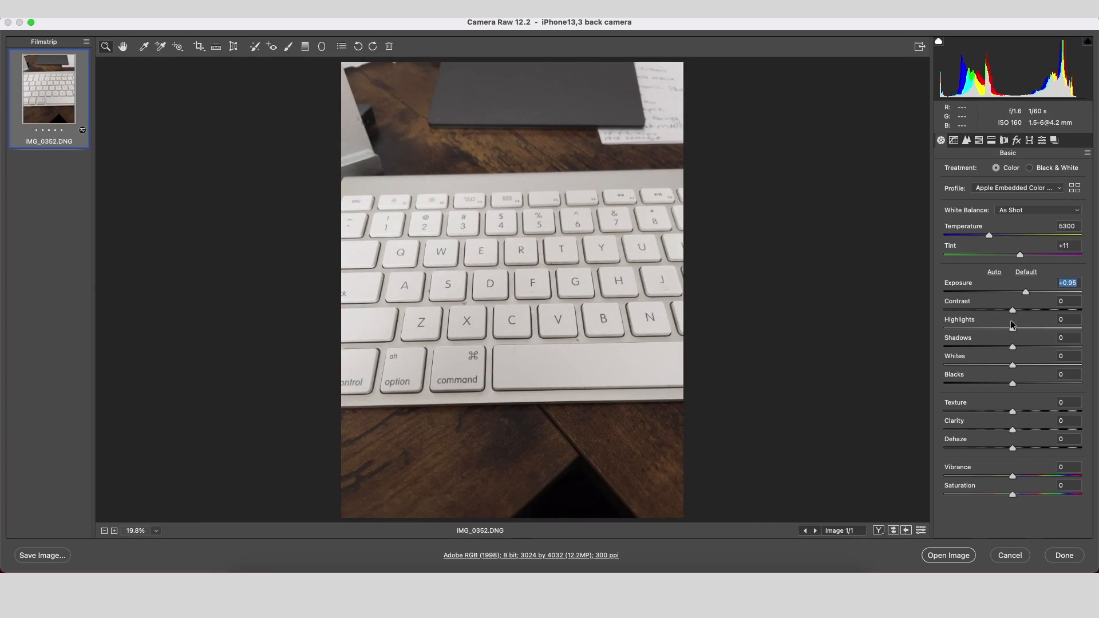
- Drag Highlights to -48, Texture to +100 and settle Vibrance at +59
left_click_drag(1010, 329, 978, 330)
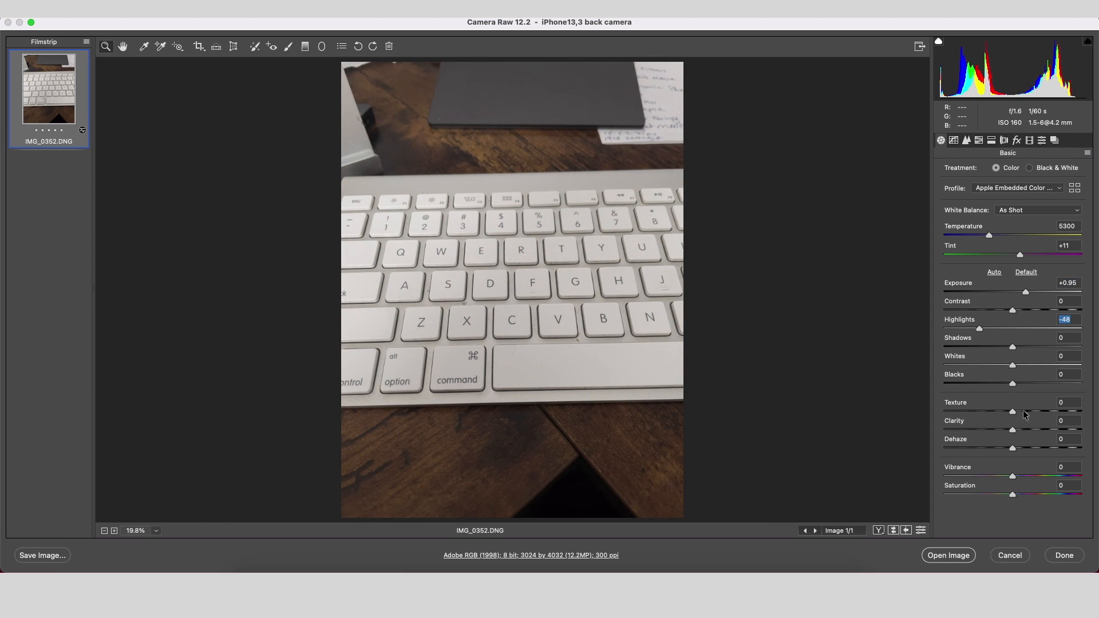
left_click_drag(1012, 411, 1081, 411)
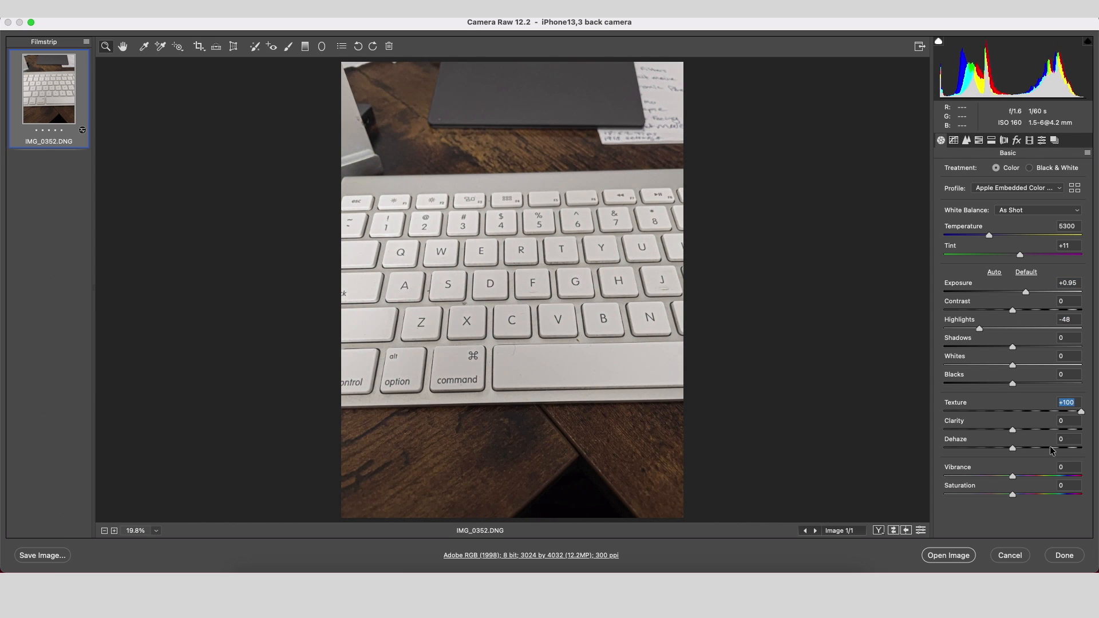
left_click_drag(1011, 475, 1082, 475)
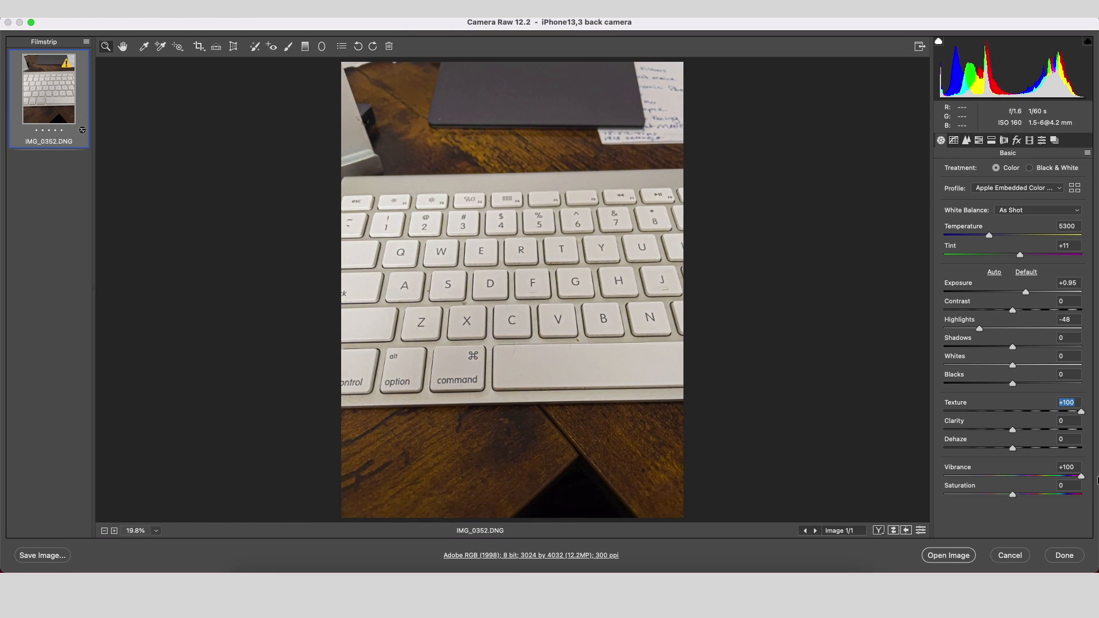
left_click_drag(1080, 477, 1050, 476)
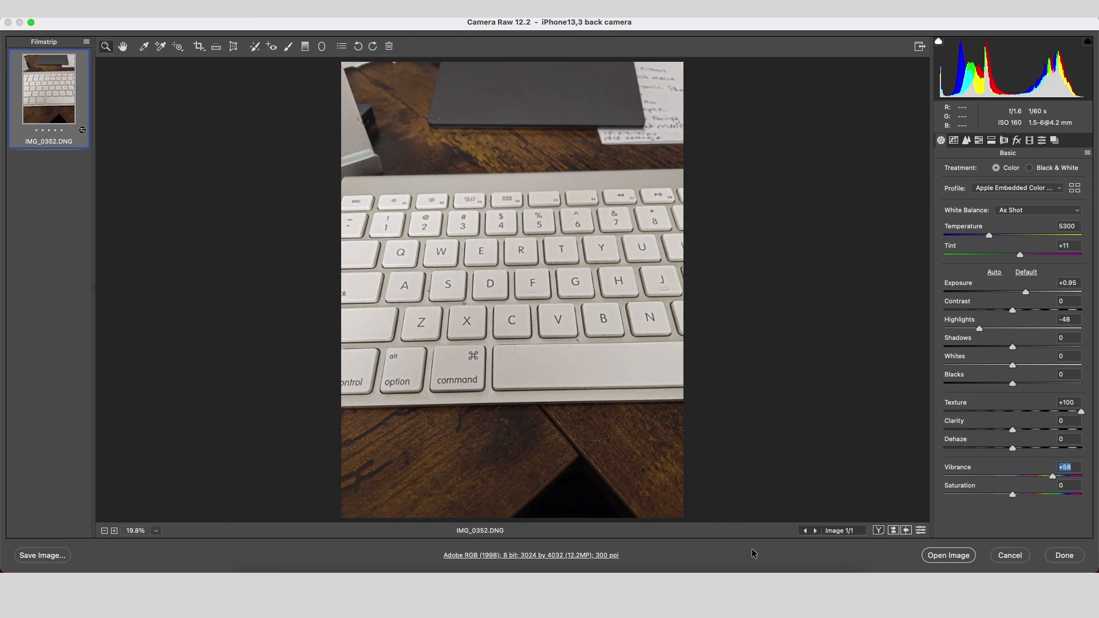
mouse_move(739, 556)
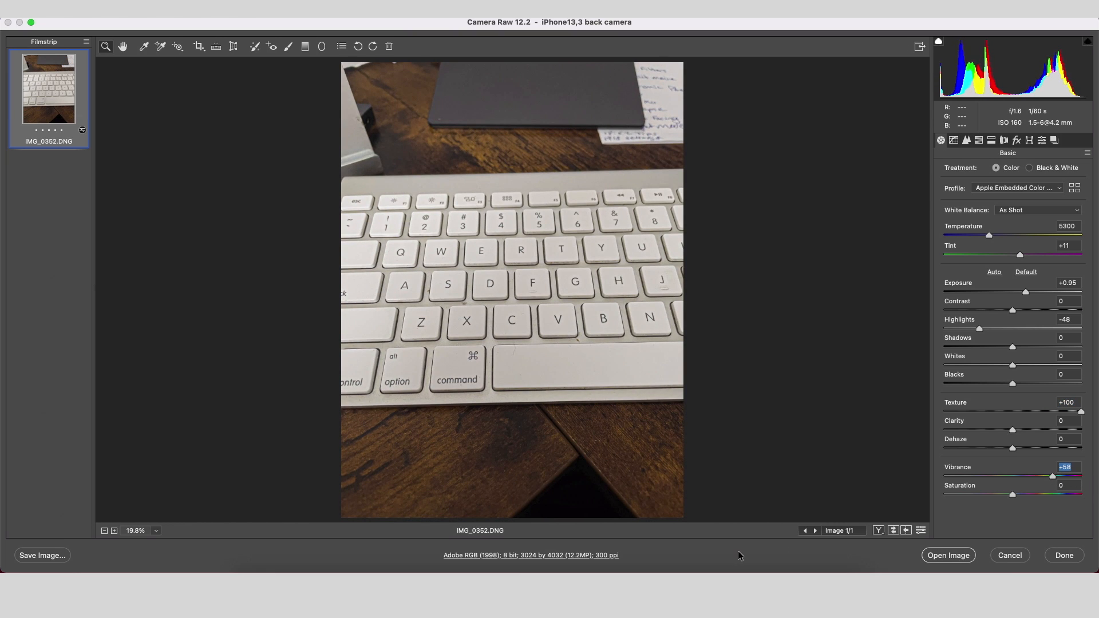